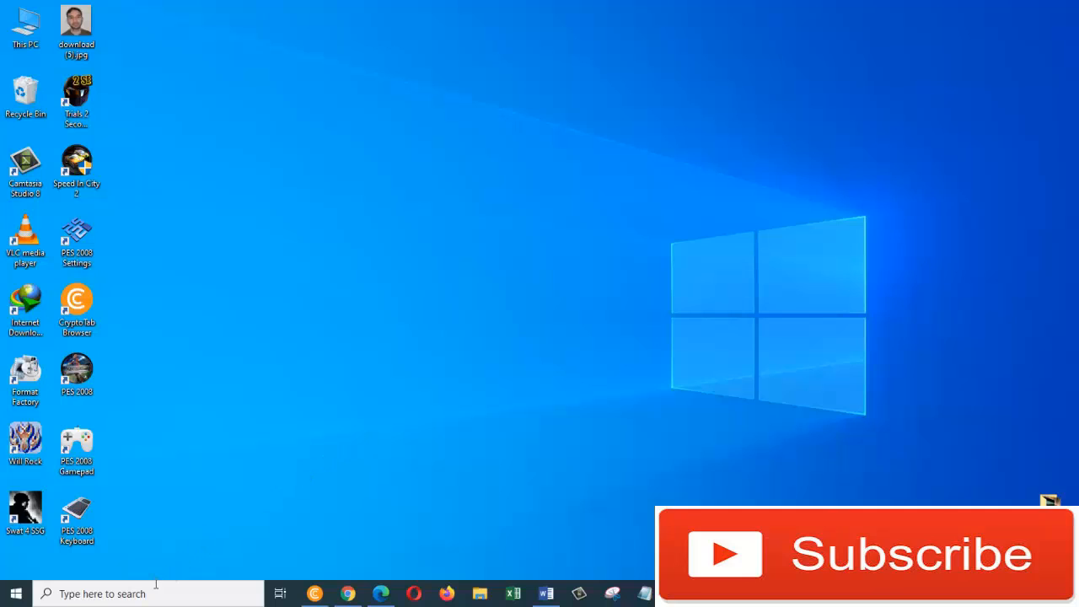
- Search for cmd and launch Command Prompt as administrator
text(cm)
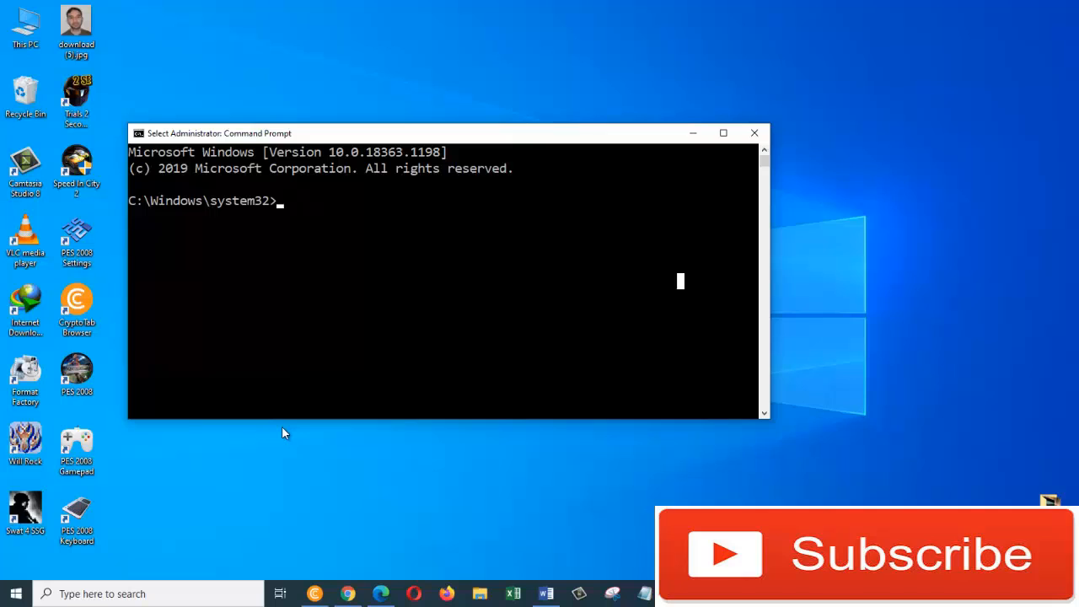
- Run net user and select the personal account name 'malik' in the output
text(net user)
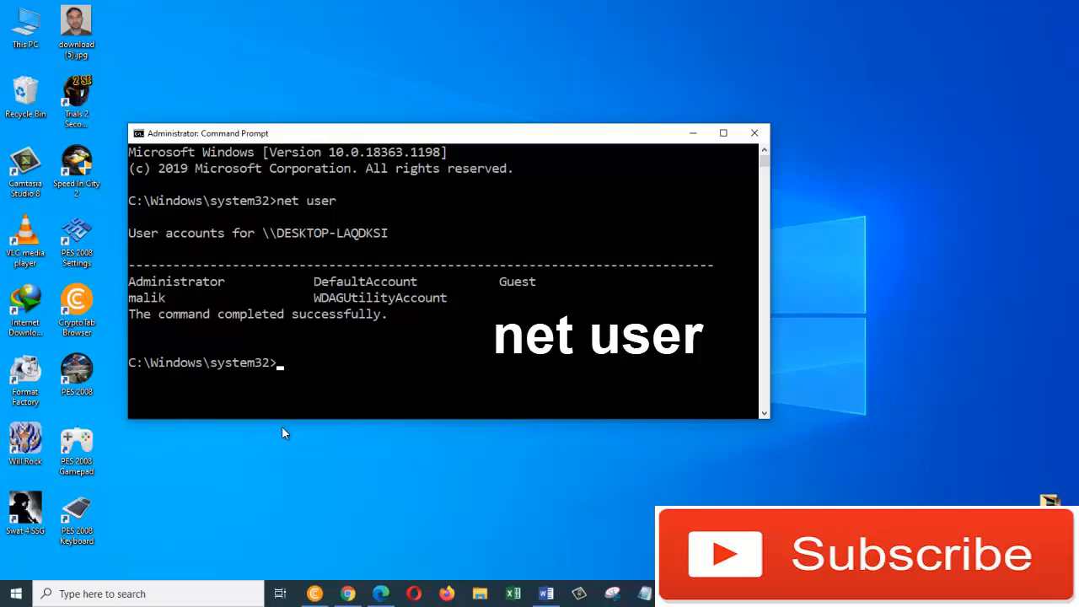
mouse_move(406, 318)
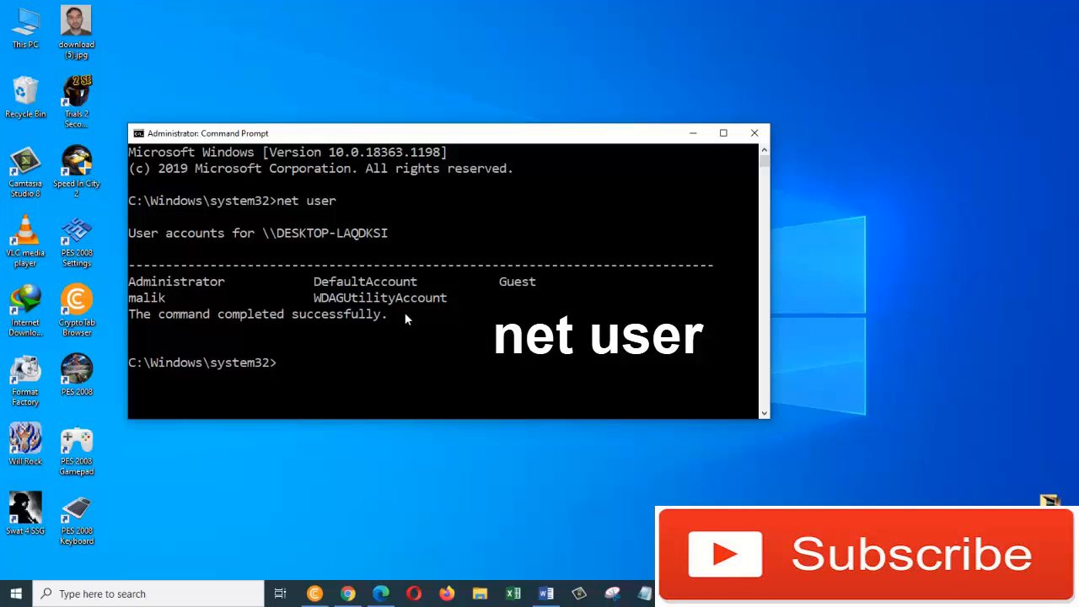
mouse_move(206, 333)
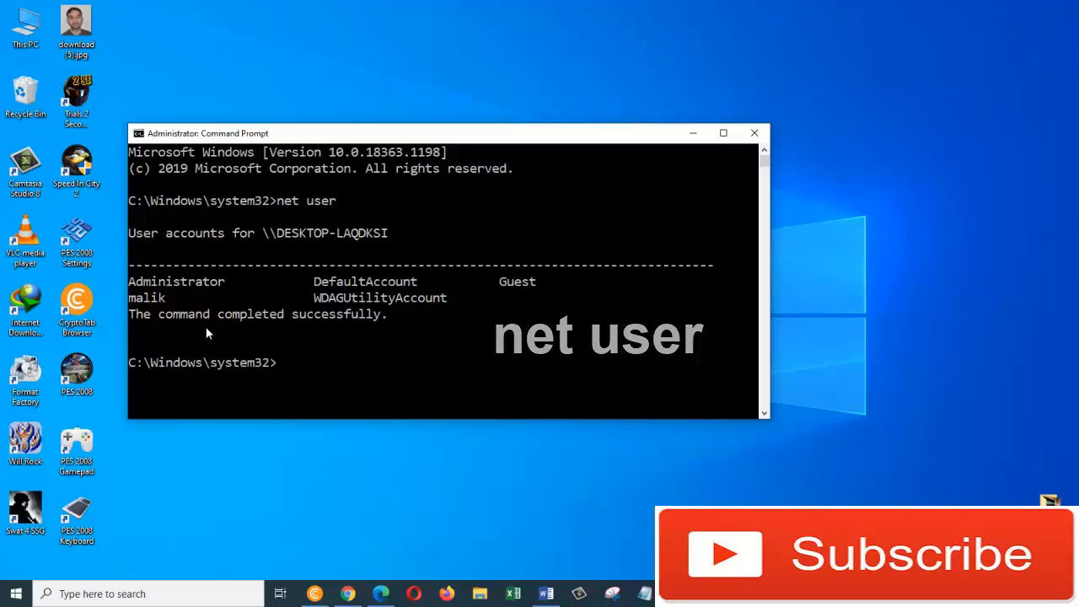
double_click(147, 298)
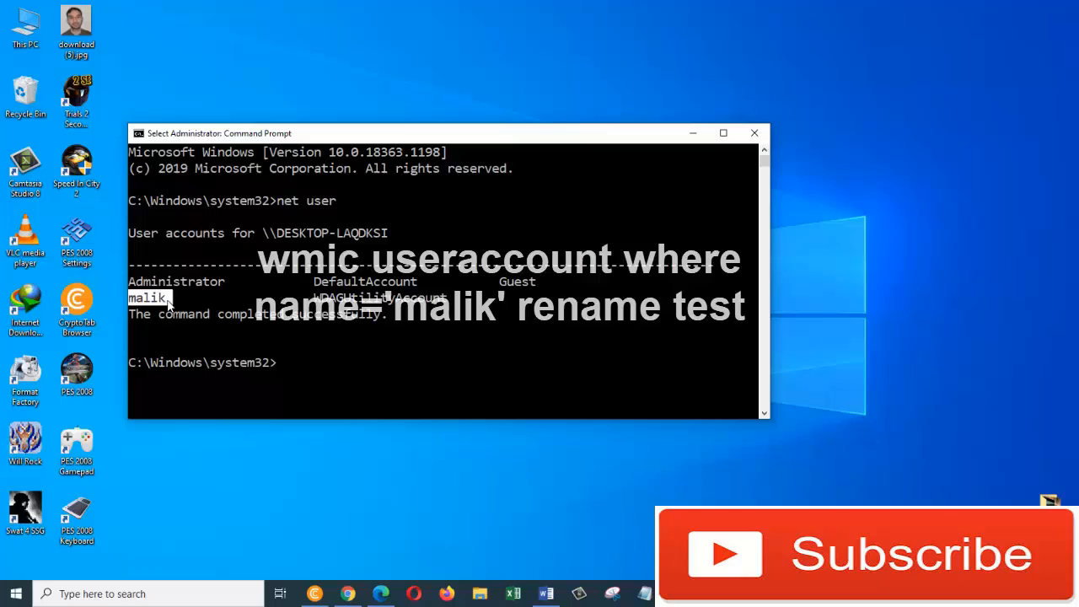
- Run wmic useraccount where name='malik' rename test
text(wmic)
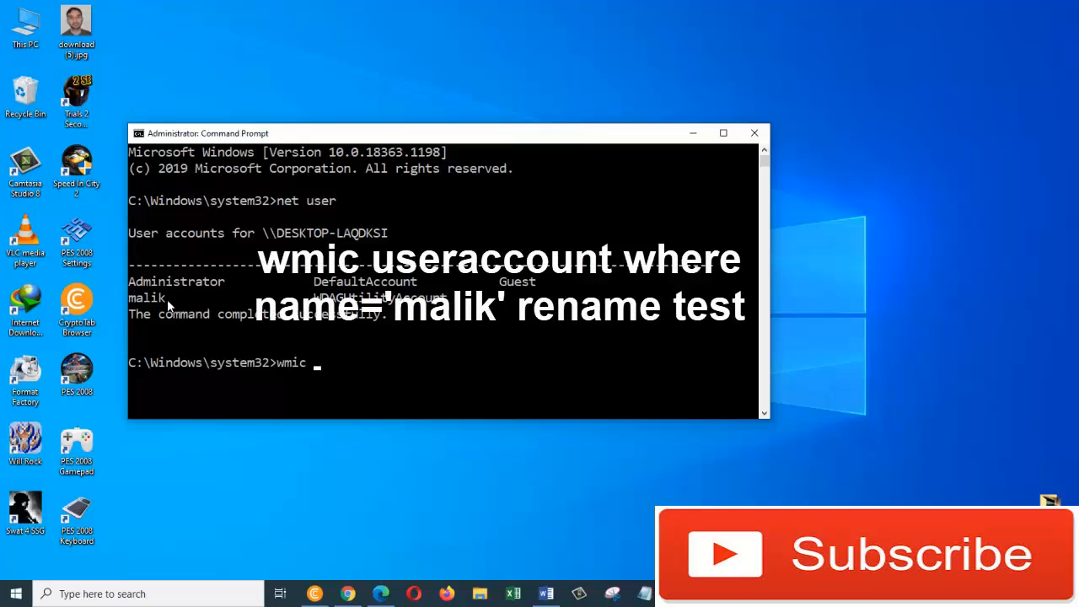
text(userac)
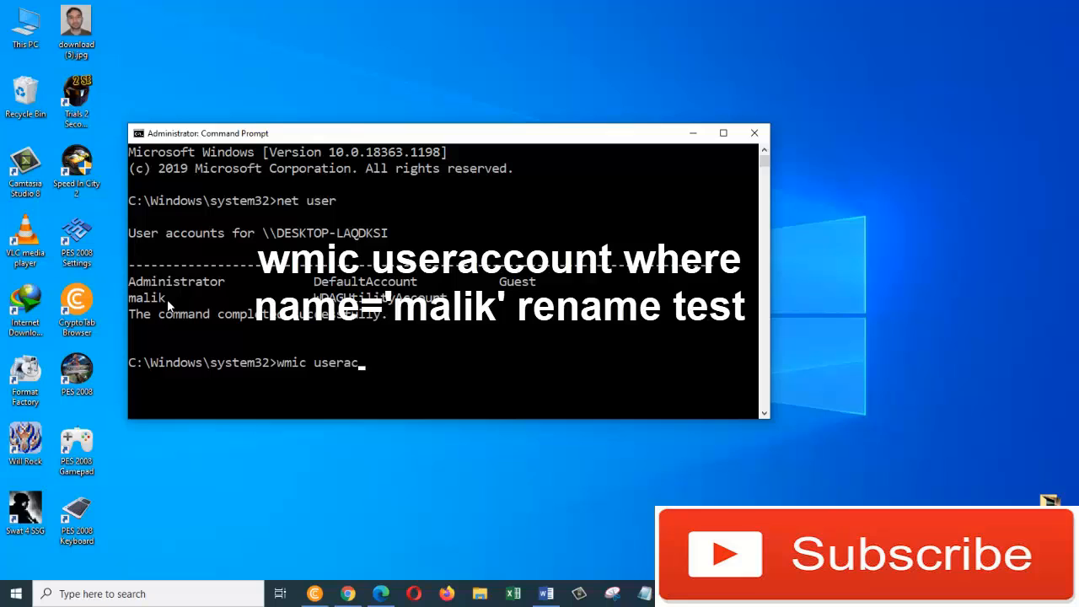
text(count)
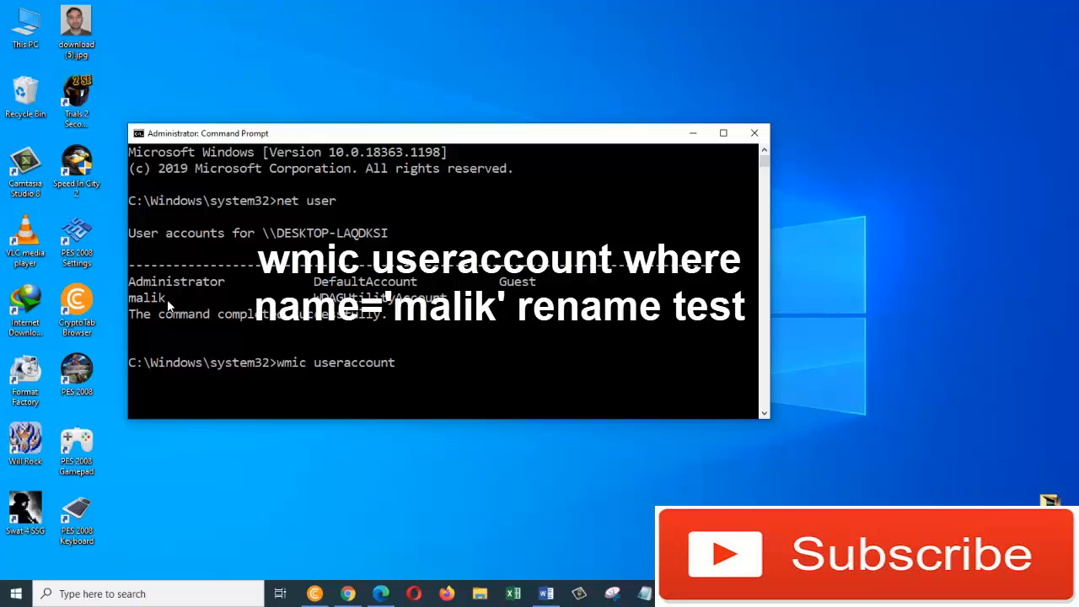
text(where n)
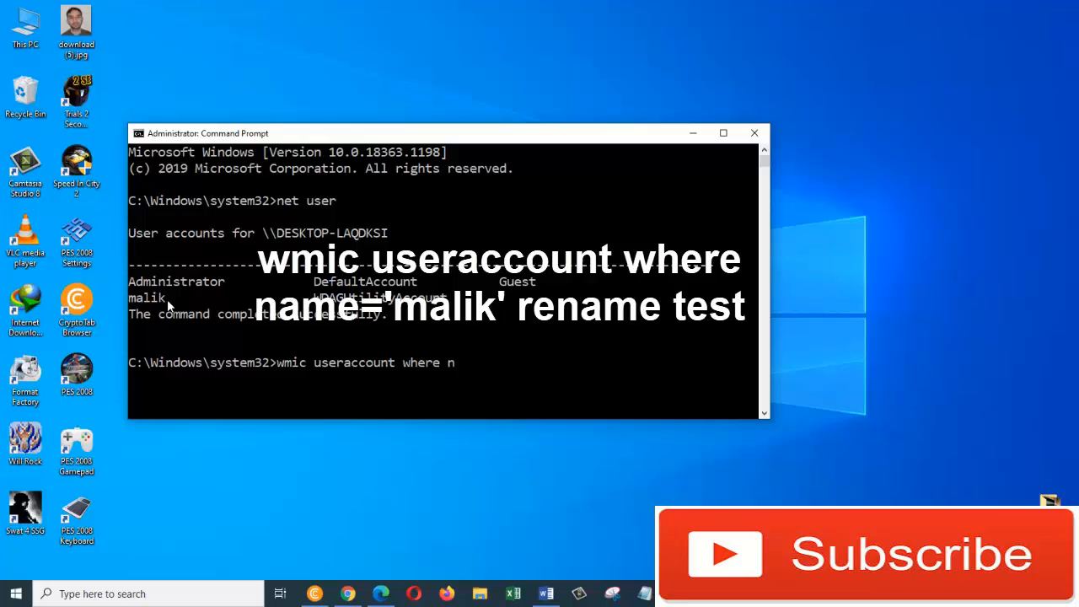
text(ame)
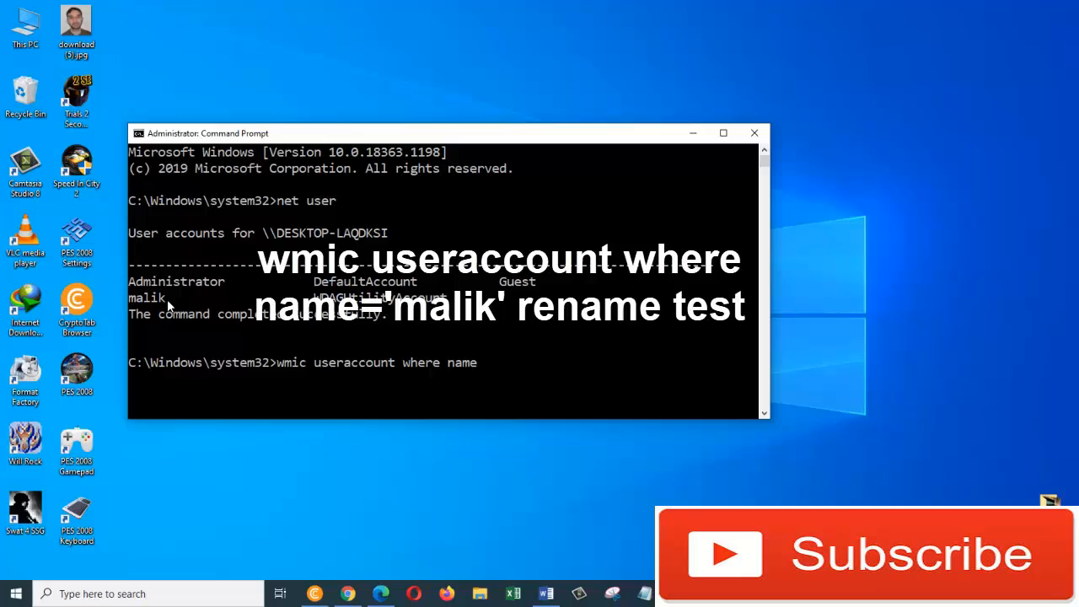
text(=')
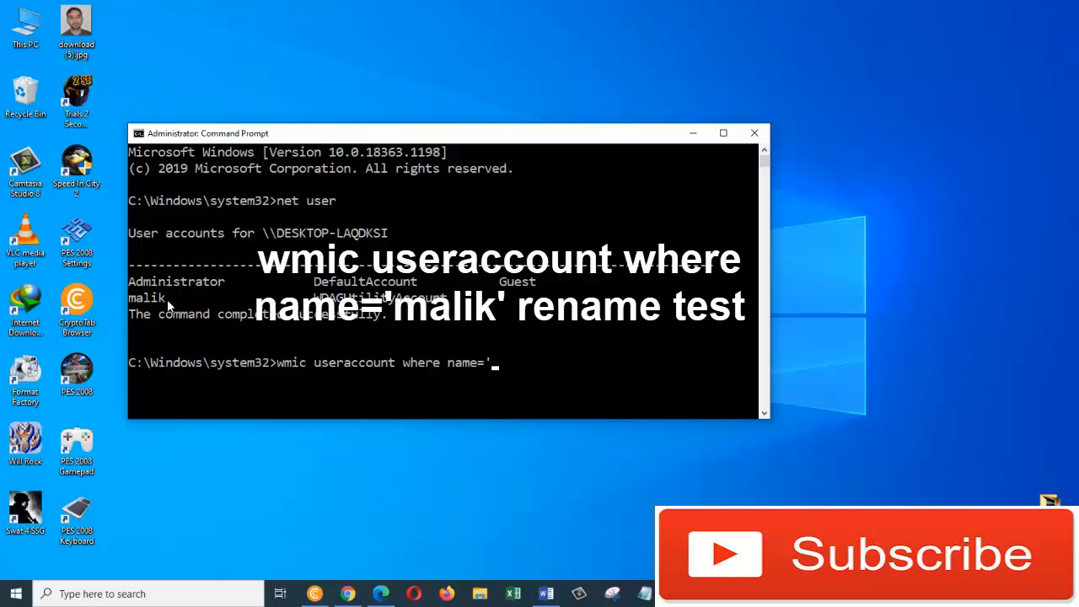
text(malik' r)
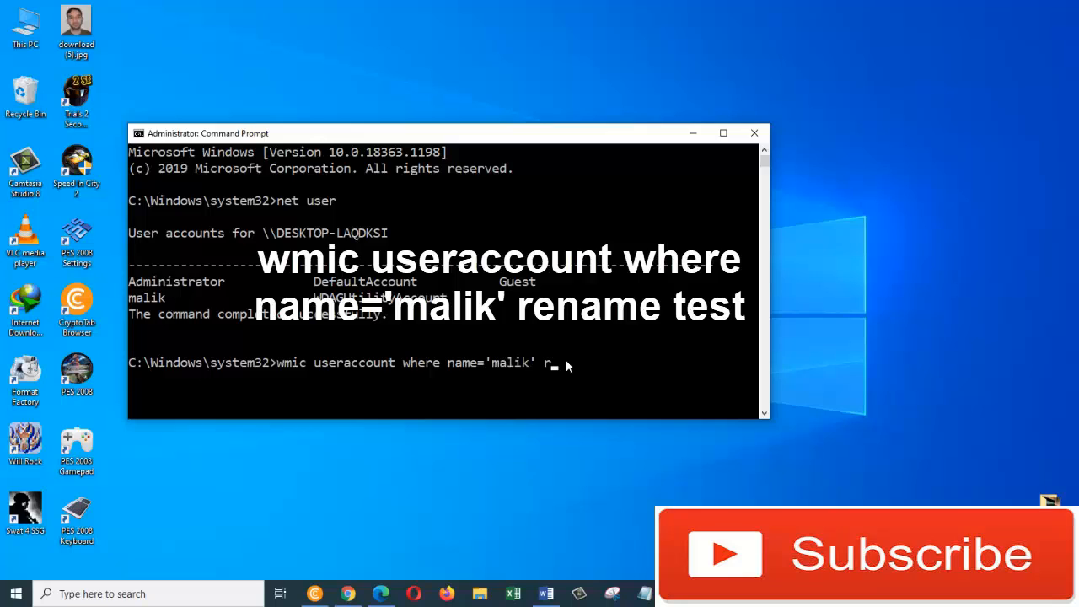
text(ename)
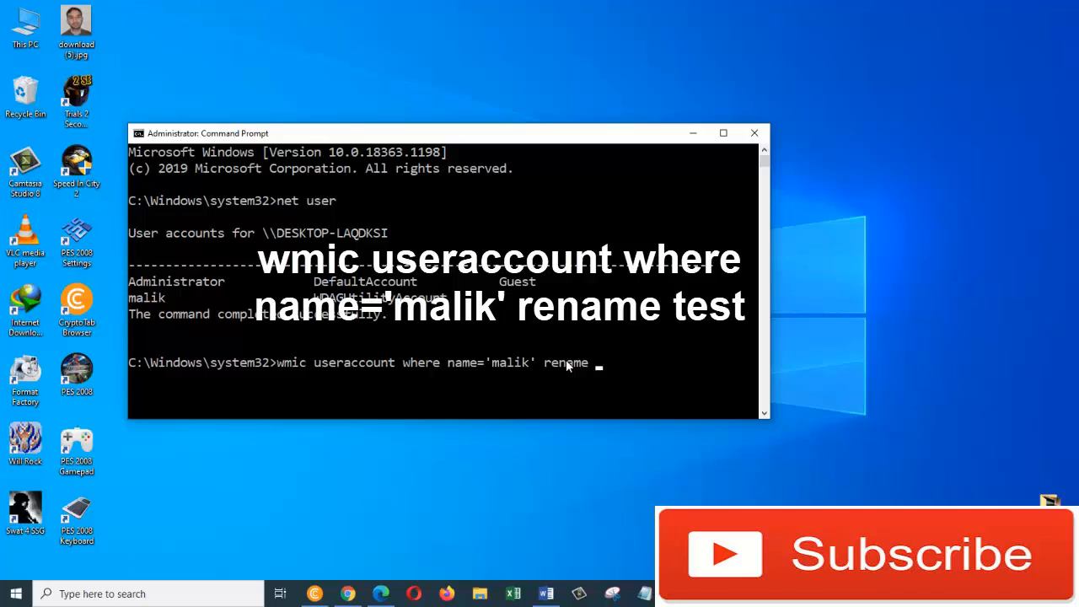
text(test)
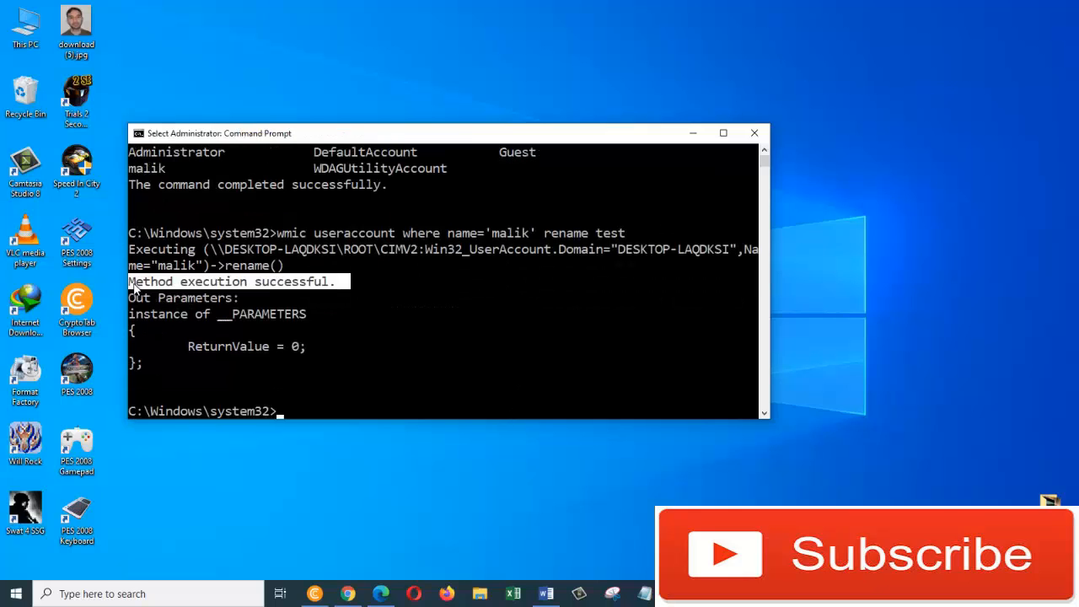
mouse_move(360, 317)
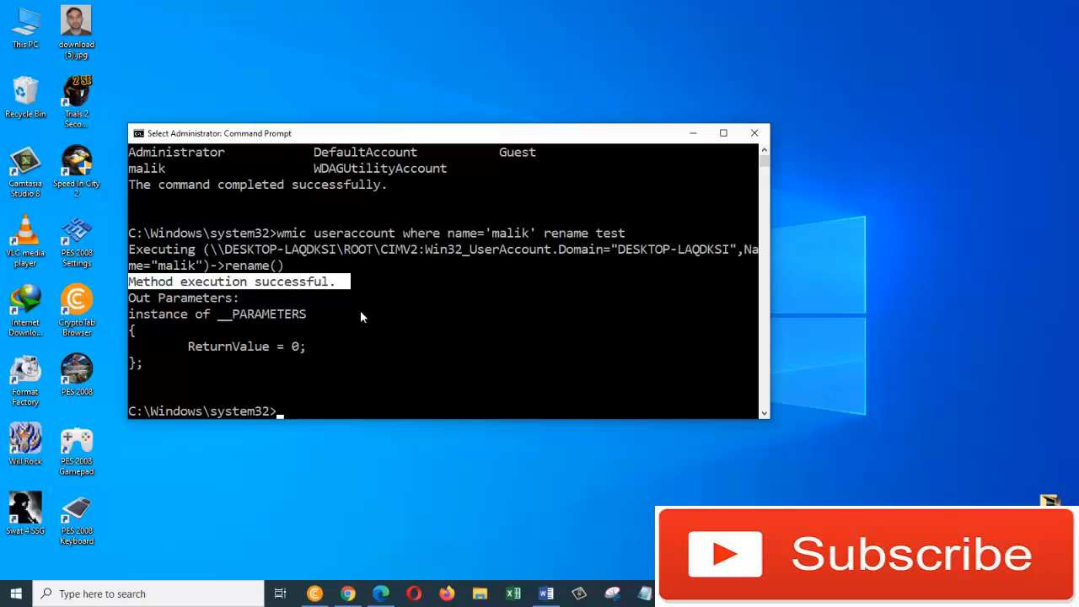
mouse_move(362, 417)
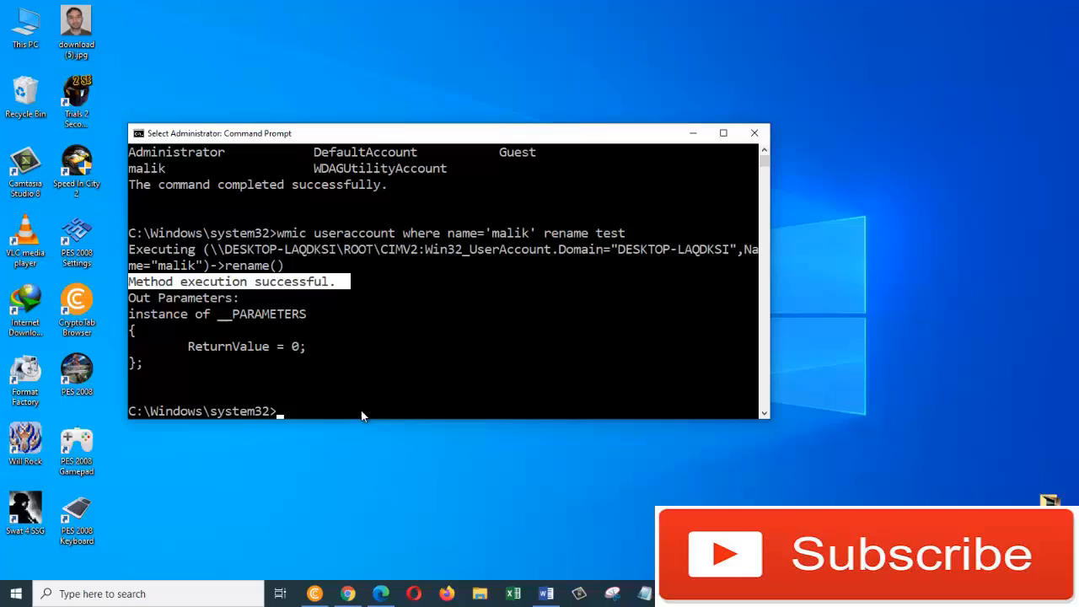
mouse_move(734, 175)
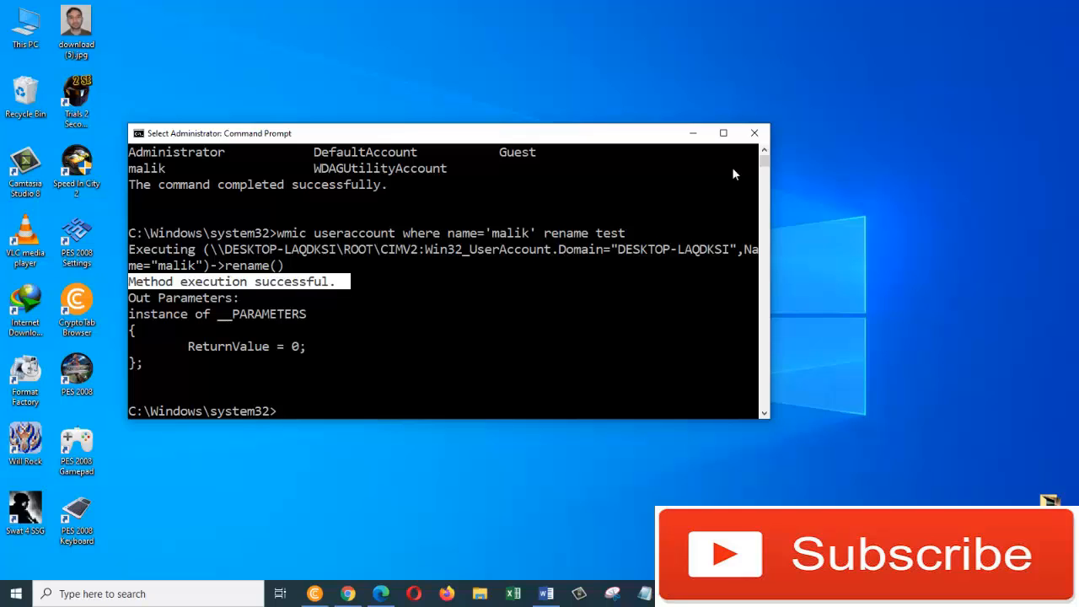
mouse_move(697, 261)
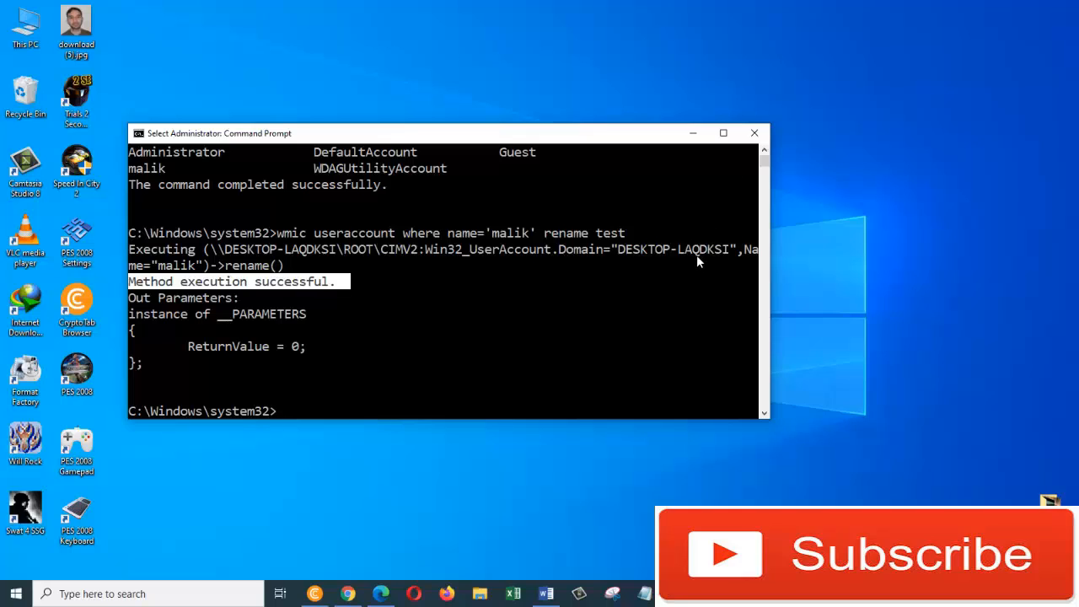
mouse_move(751, 158)
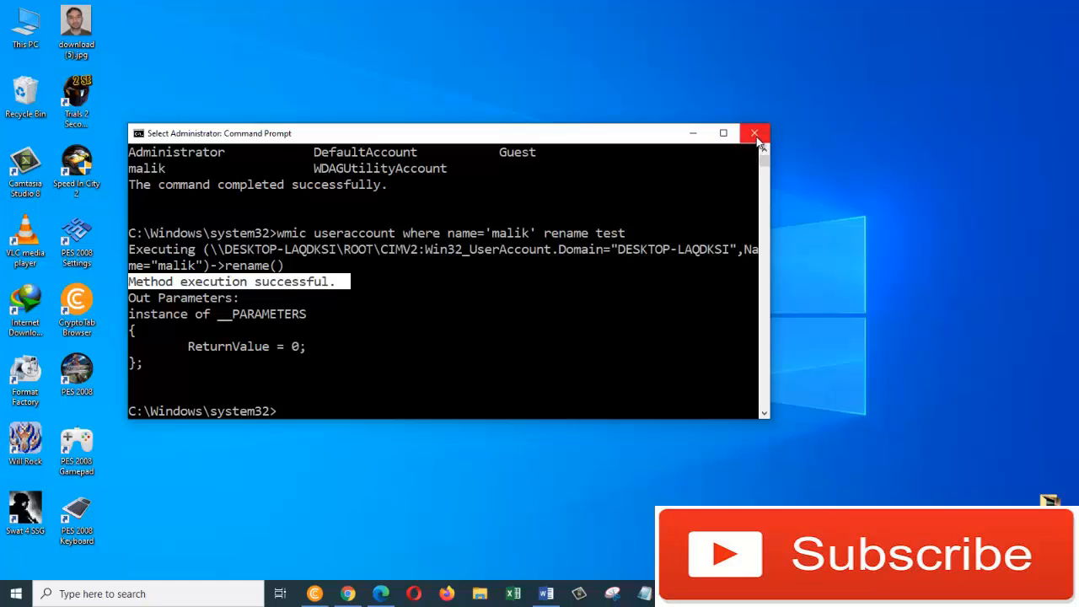
- Close the Command Prompt window after the successful rename output
click(15, 593)
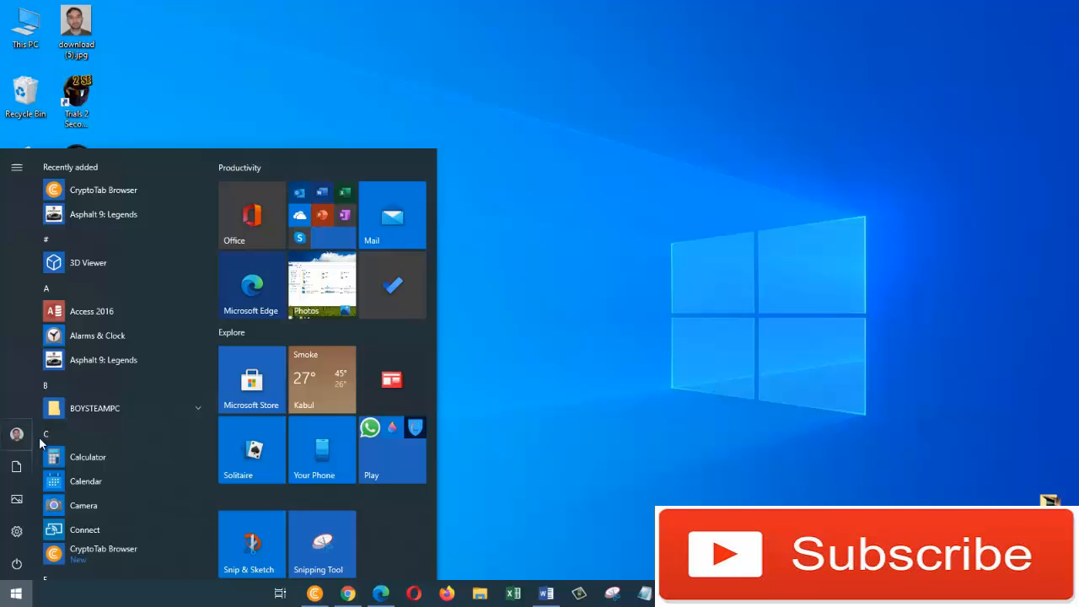
- Show the Start menu account list to confirm the account is named test
click(16, 434)
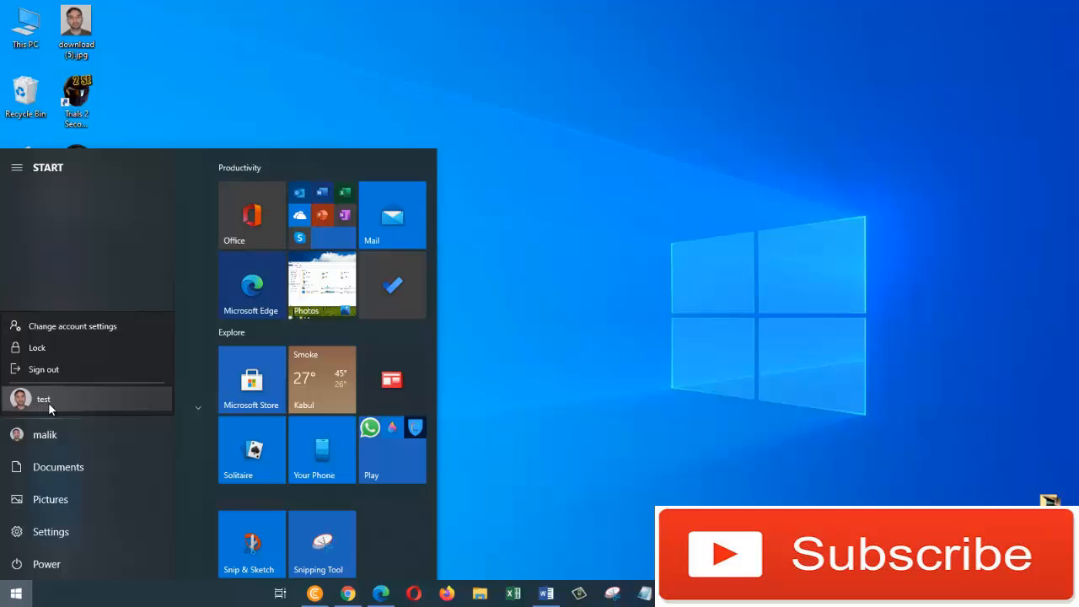
mouse_move(47, 417)
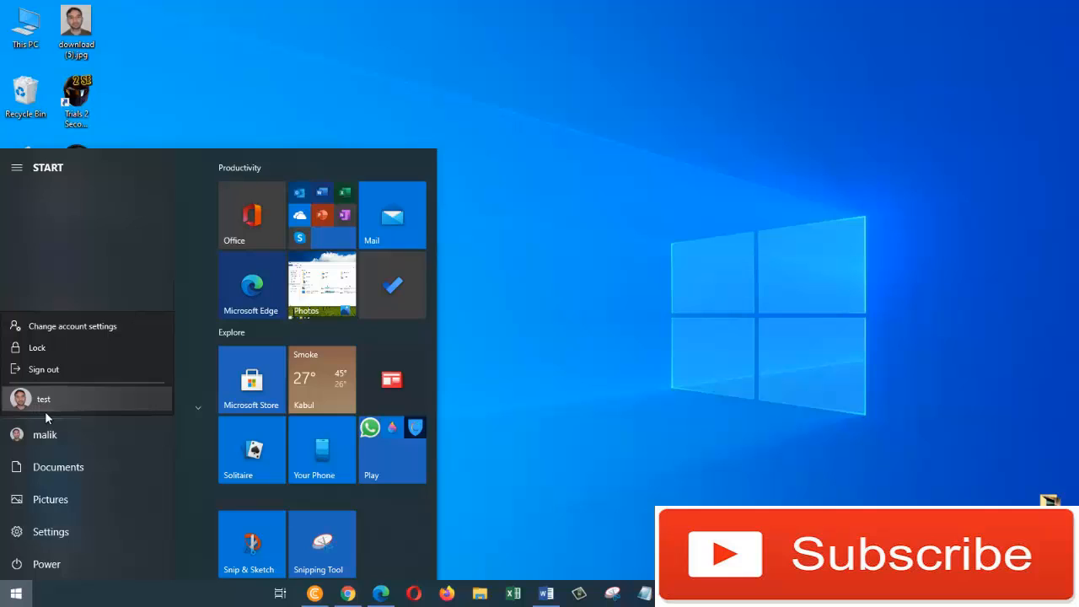